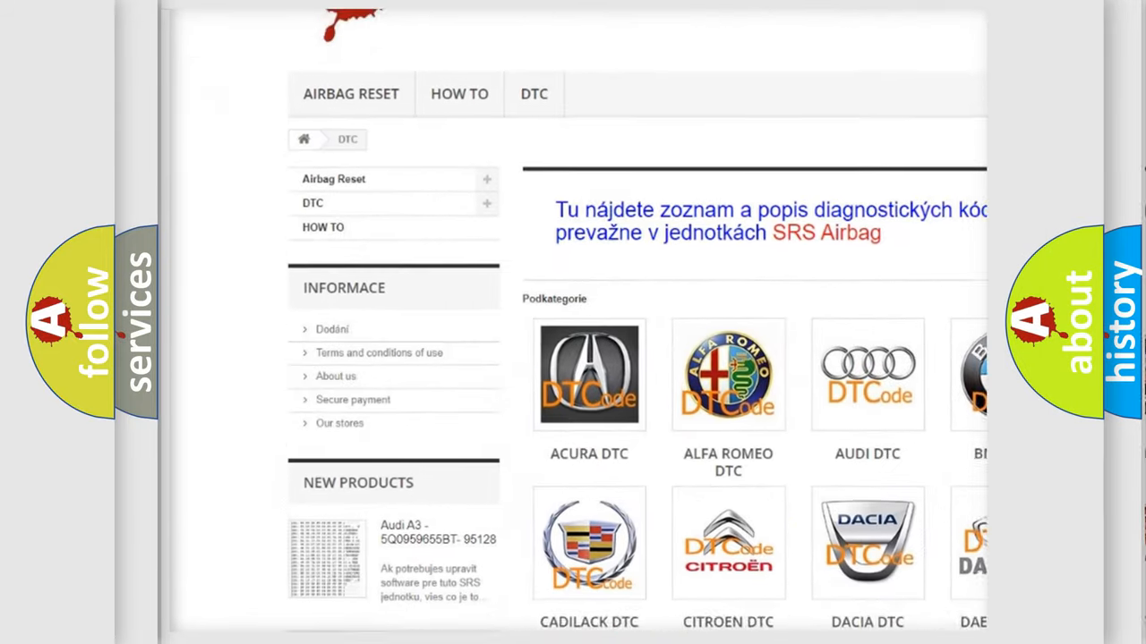
{"action": "scroll", "scroll_direction": "down", "scroll_amount": 3}
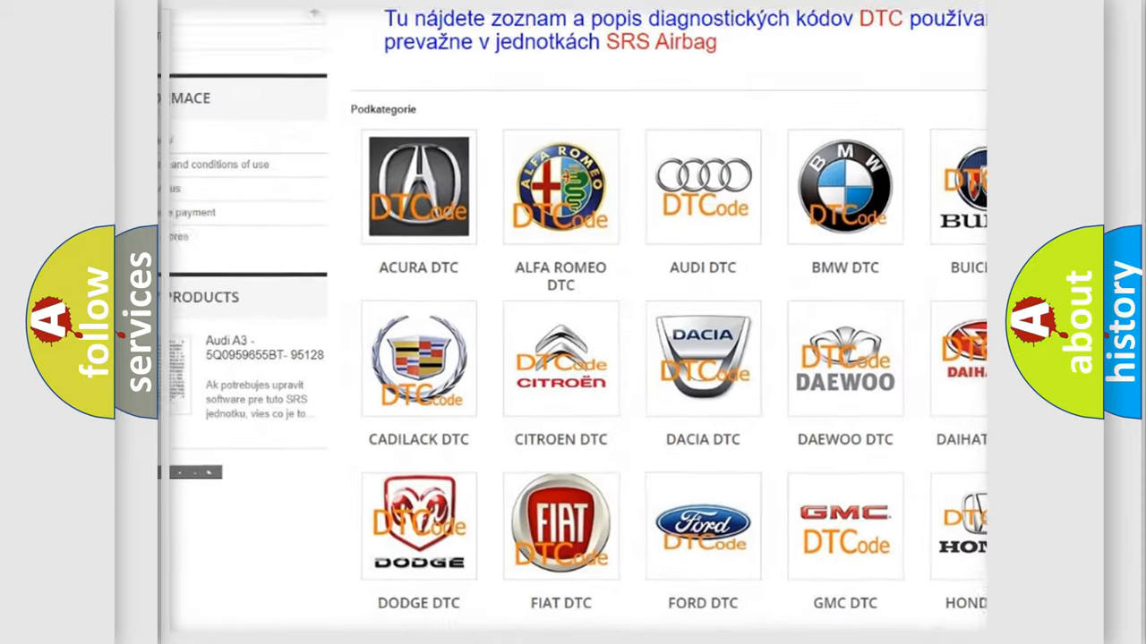
{"action": "scroll", "scroll_direction": "down", "scroll_amount": 3}
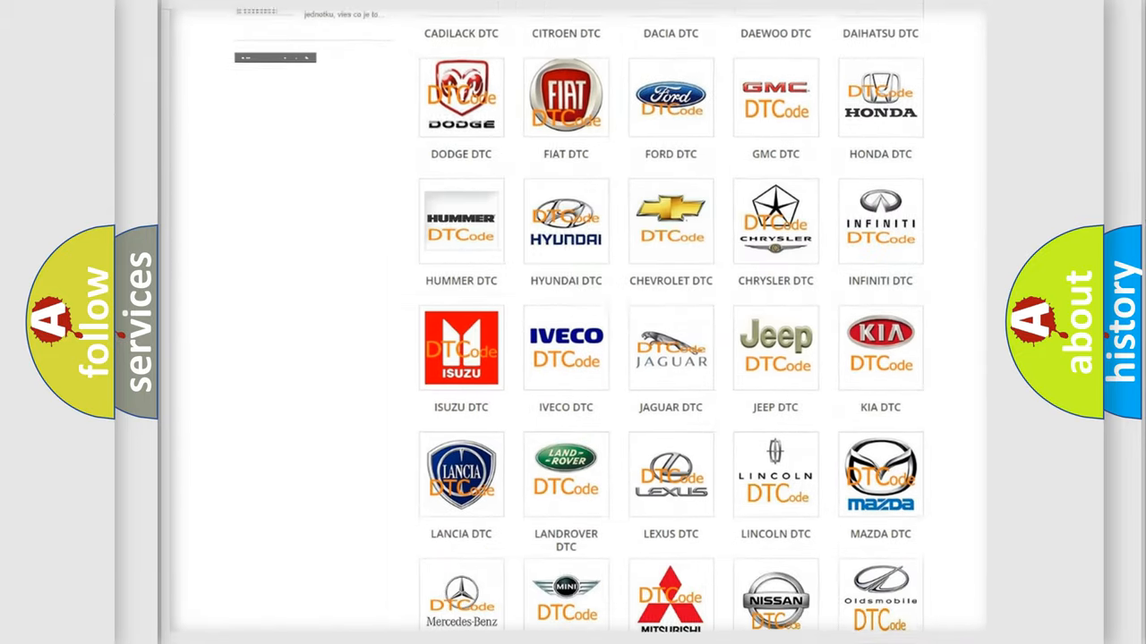
{"action": "scroll", "scroll_direction": "down", "scroll_amount": 3}
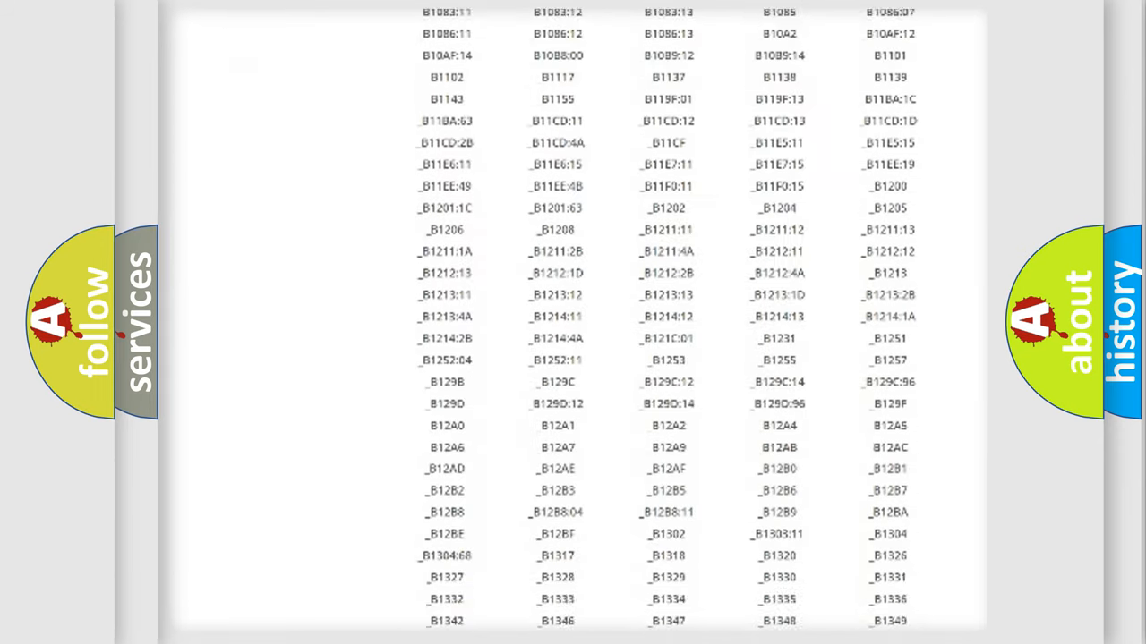
{"action": "scroll", "scroll_direction": "down", "scroll_amount": 3}
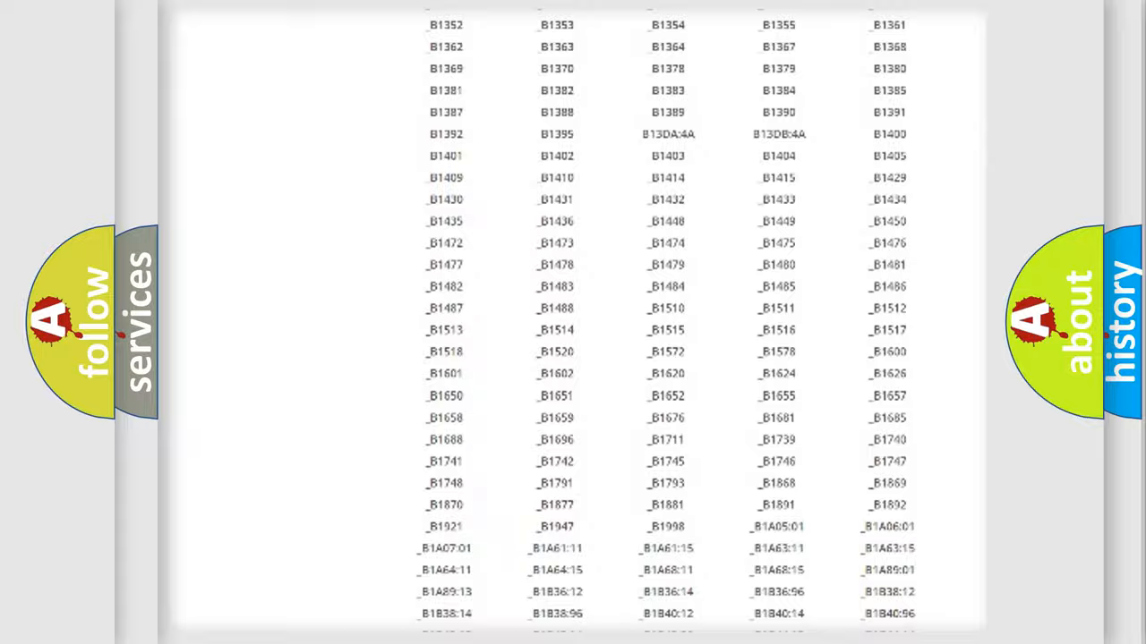
{"action": "scroll", "scroll_direction": "up", "scroll_amount": 3}
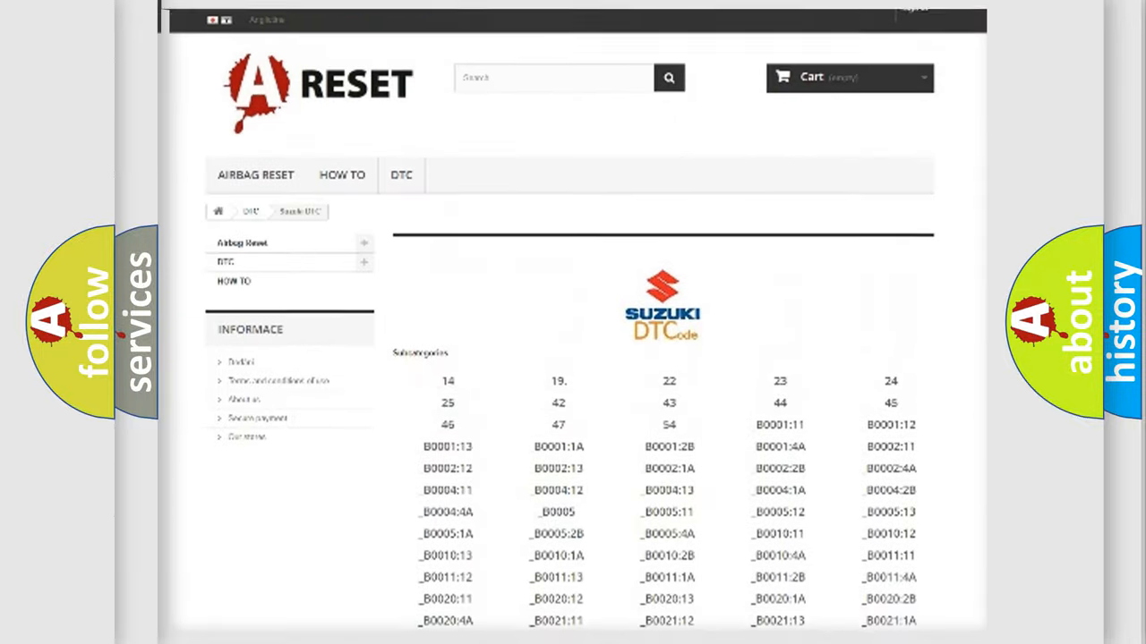